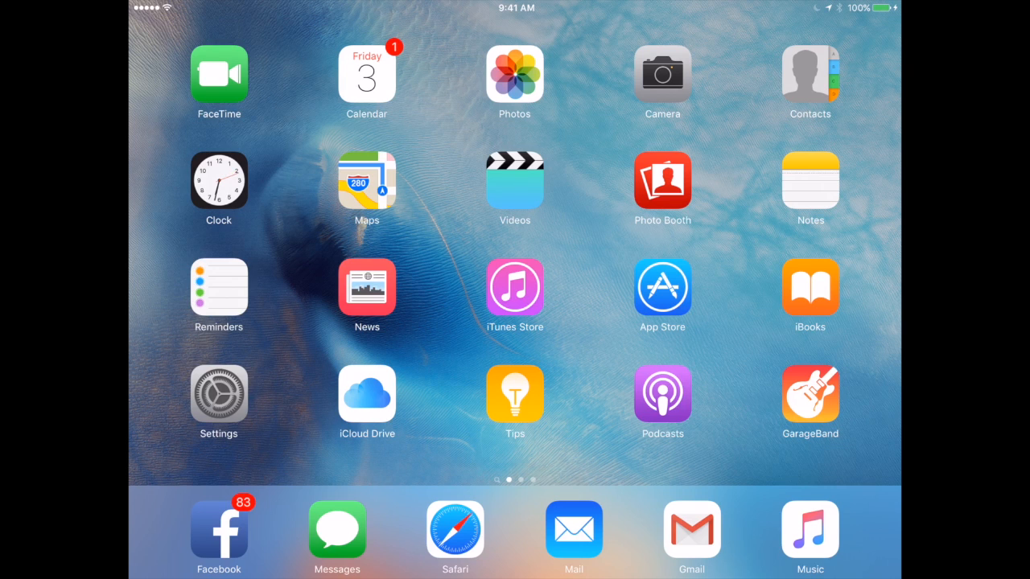
Launch GarageBand's Grand Piano, then return to the home screen leaving it running.
{"action": "left_click", "coordinate": [809, 394]}
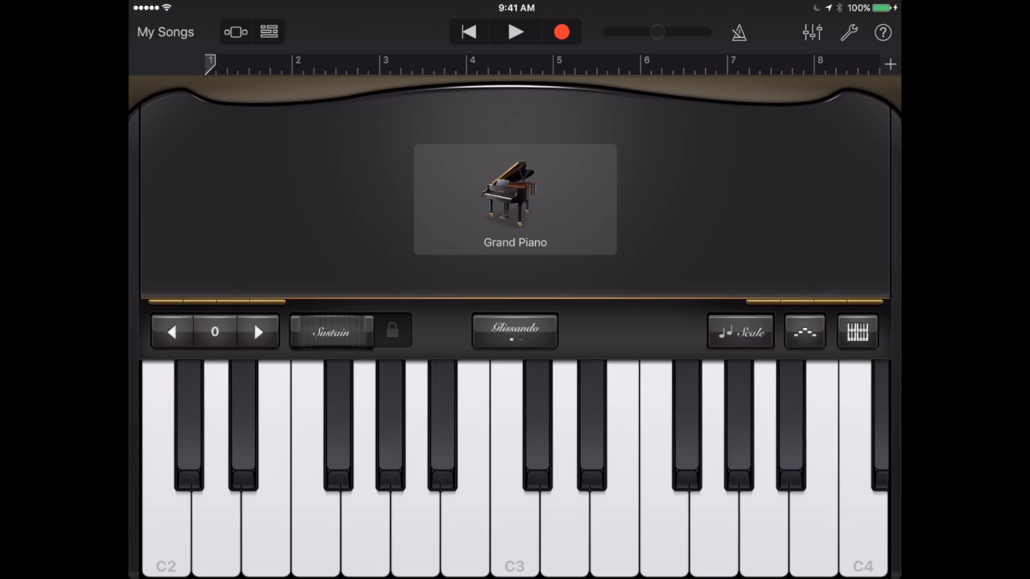
{"action": "key", "text": "home"}
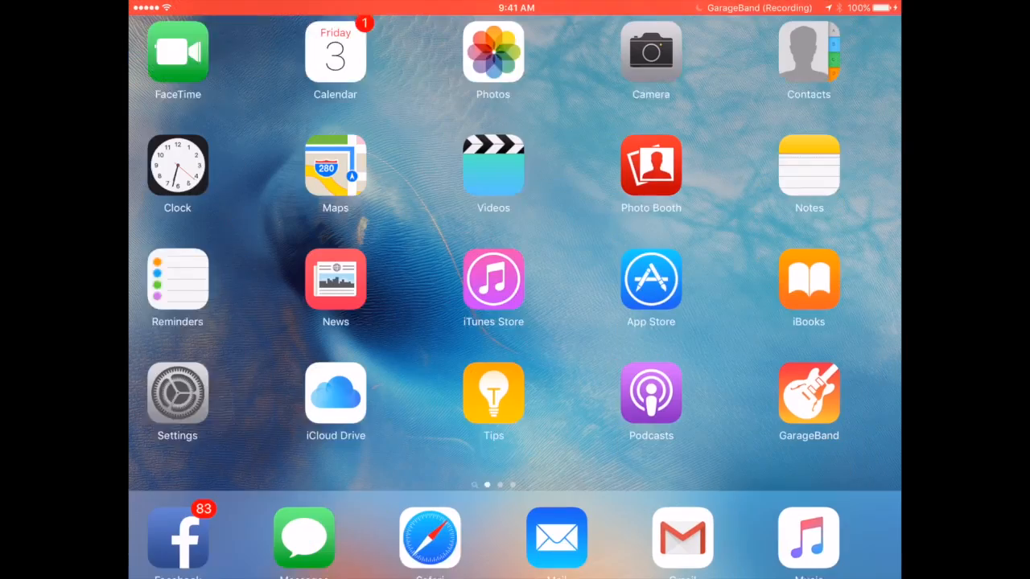
Switch on Guided Access under Settings > General > Accessibility > Learning.
{"action": "left_click", "coordinate": [177, 395]}
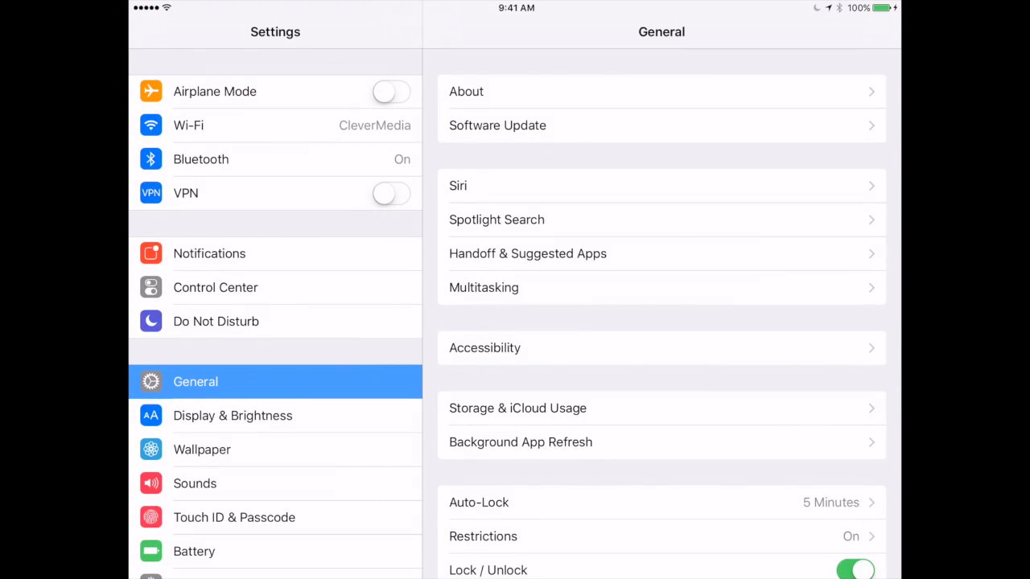
{"action": "left_click", "coordinate": [660, 348]}
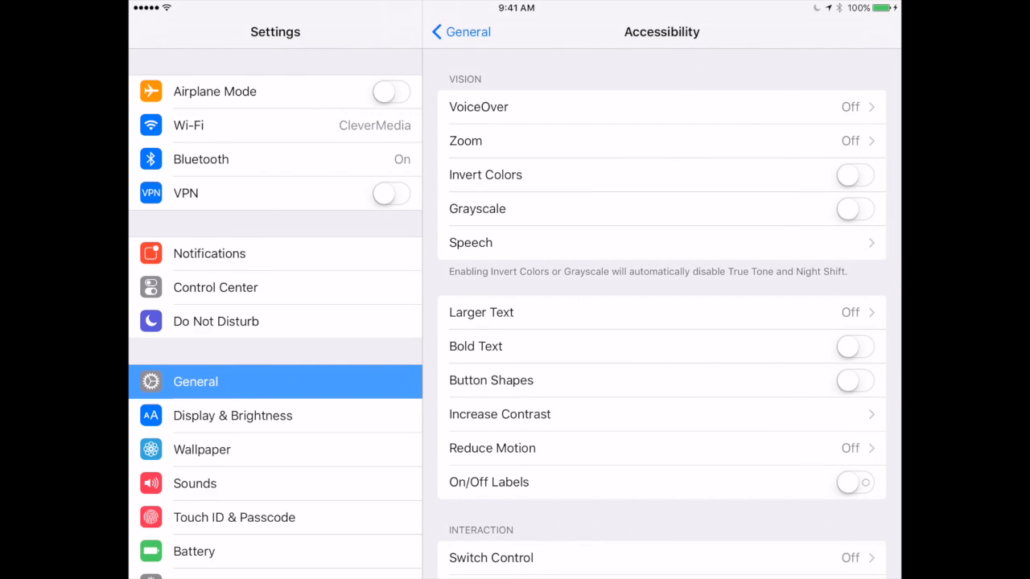
{"action": "scroll", "scroll_direction": "down", "scroll_amount": 3}
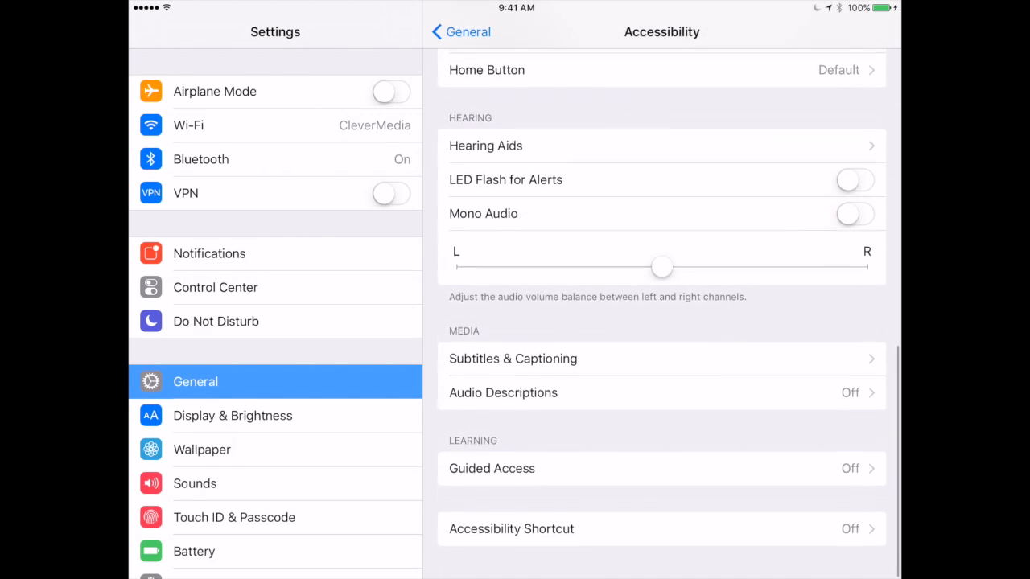
{"action": "left_click", "coordinate": [492, 468]}
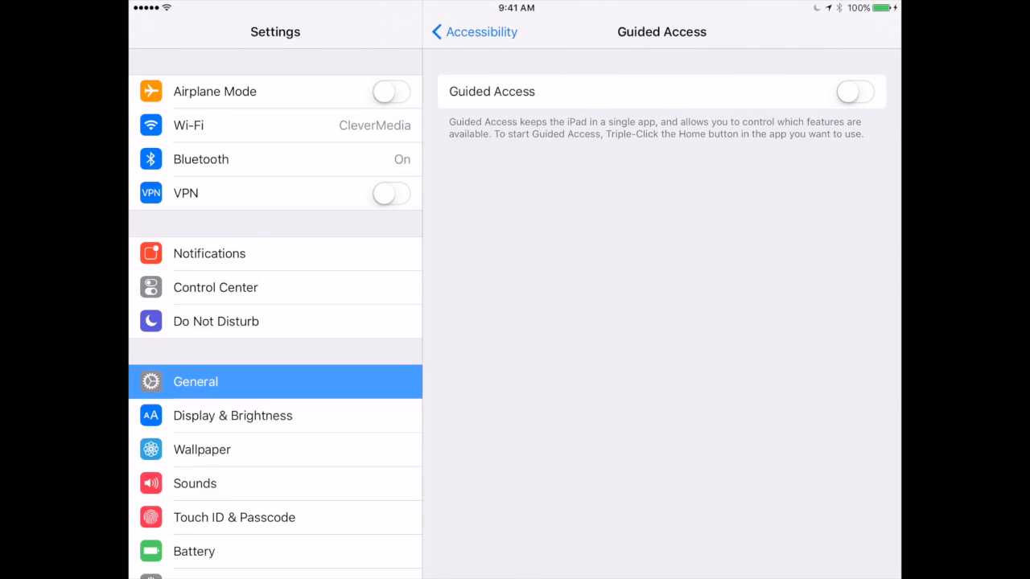
{"action": "left_click", "coordinate": [854, 90]}
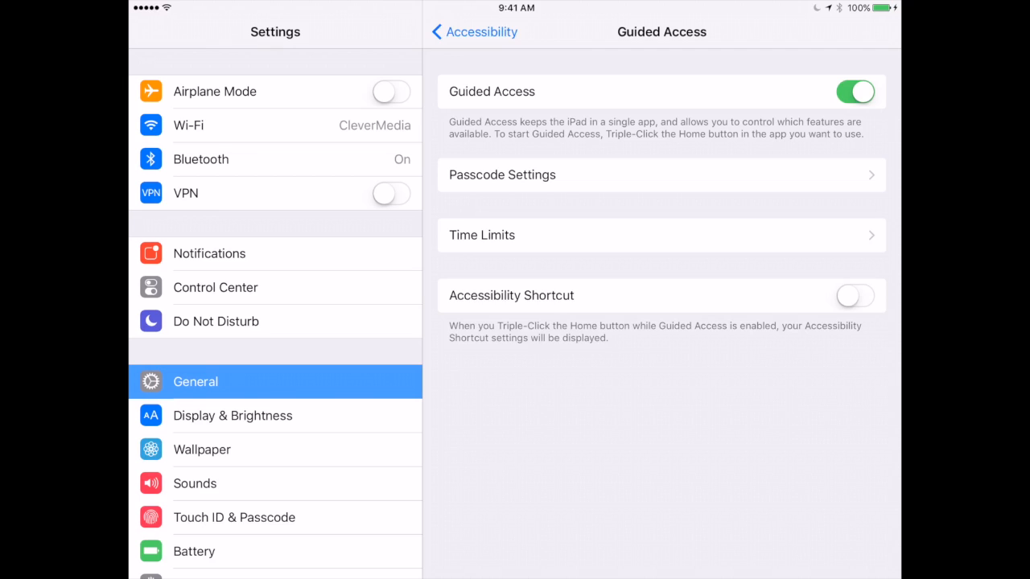
Review the Guided Access Passcode Settings and Time Limits pages, then return to the home screen.
{"action": "left_click", "coordinate": [661, 174]}
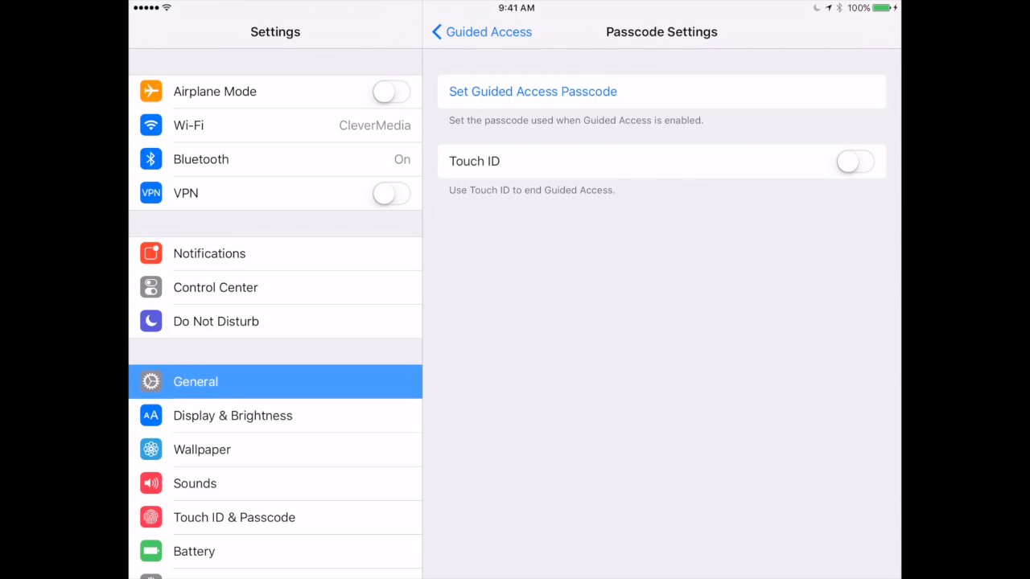
{"action": "left_click", "coordinate": [480, 32]}
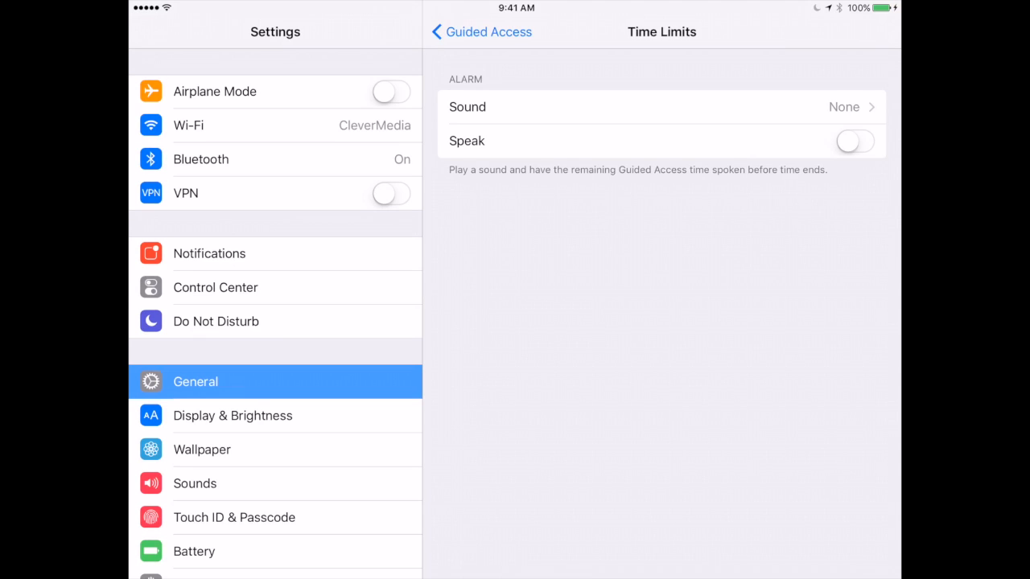
{"action": "left_click", "coordinate": [482, 33]}
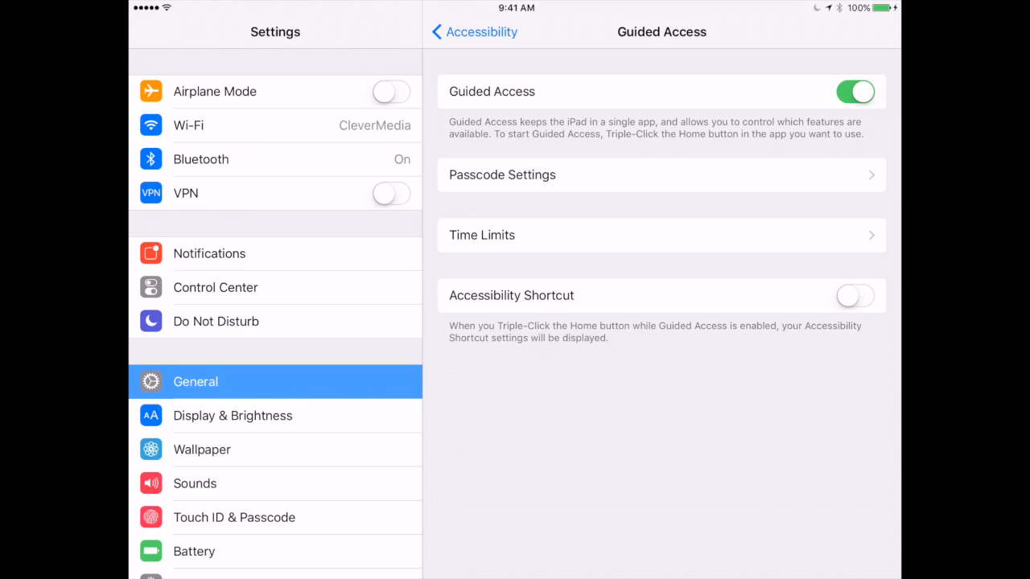
{"action": "key", "text": "home"}
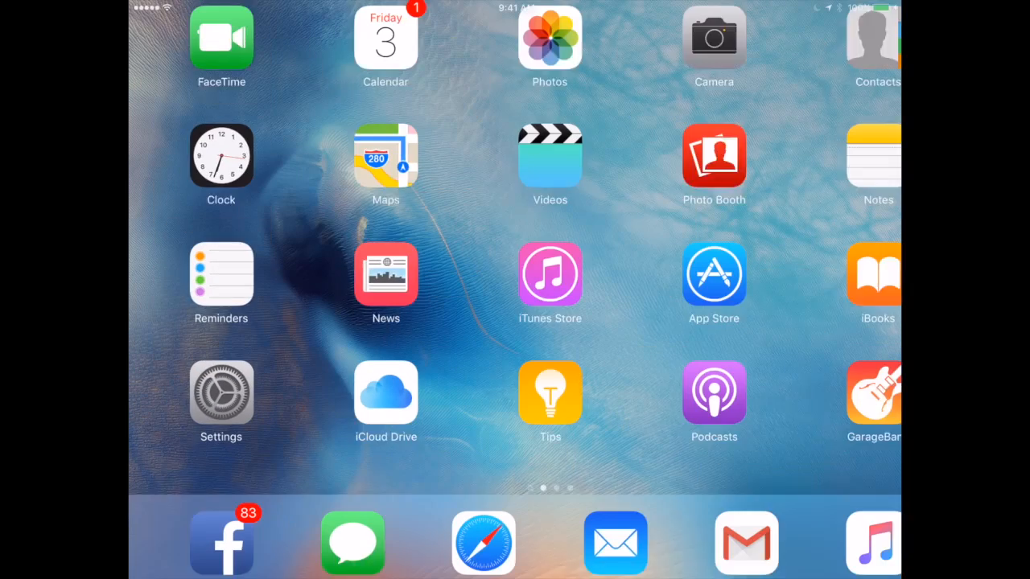
Reopen GarageBand's Grand Piano so Guided Access setup can be brought up over it.
{"action": "left_click", "coordinate": [872, 394]}
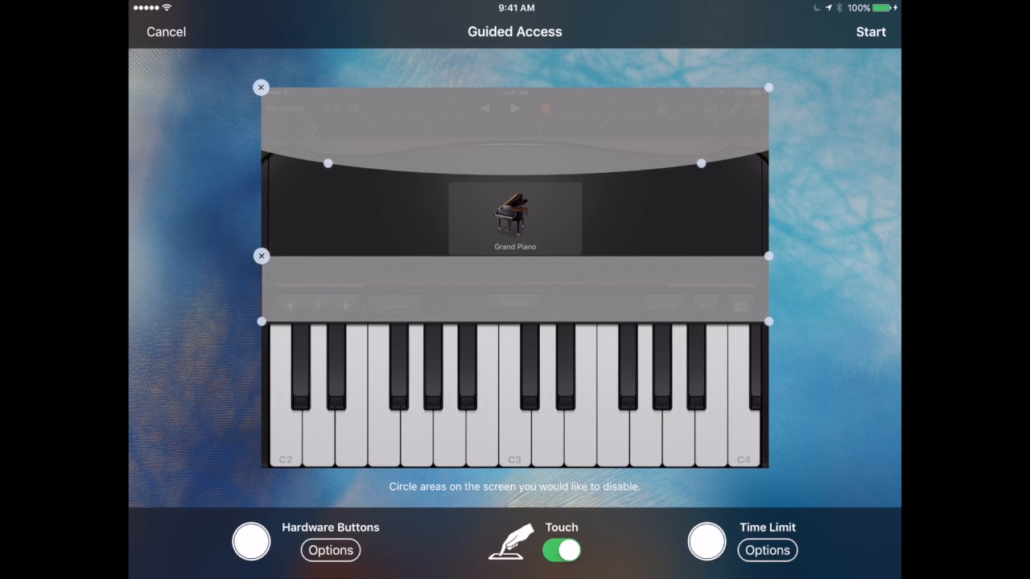
Check the Hardware Buttons and Time Limit options in Guided Access setup, then dismiss them.
{"action": "left_click", "coordinate": [330, 550]}
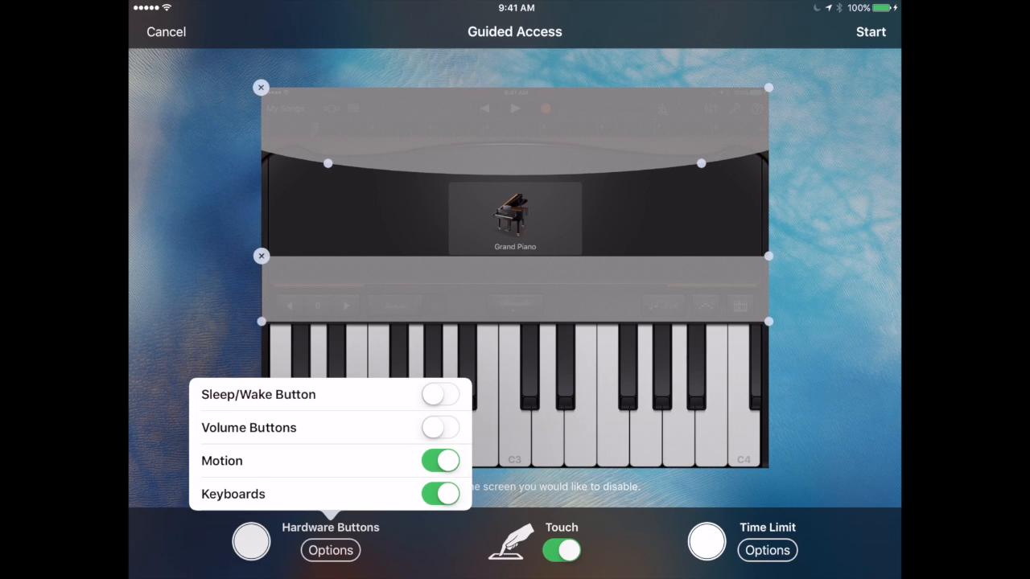
{"action": "left_click", "coordinate": [765, 550]}
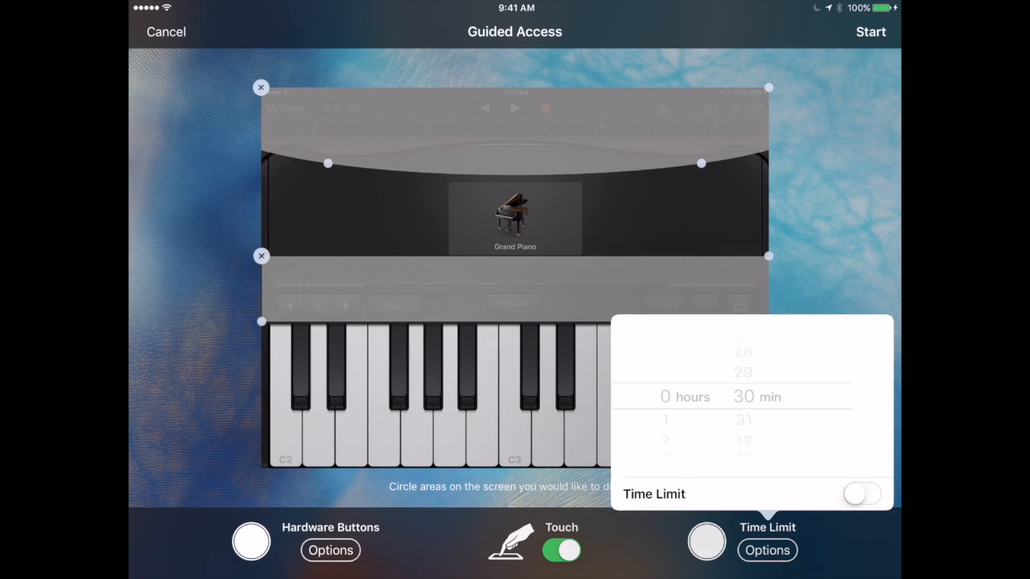
{"action": "left_click", "coordinate": [861, 492]}
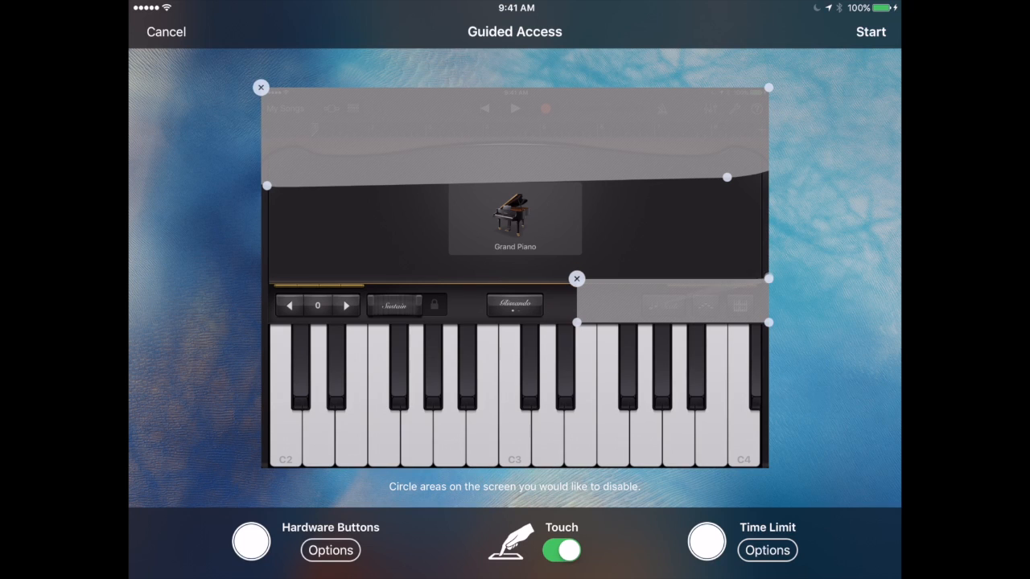
Shrink the disabled area to just the top bar, run the Guided Access session, then end it.
{"action": "left_click_drag", "start_coordinate": [576, 278], "coordinate": [261, 278]}
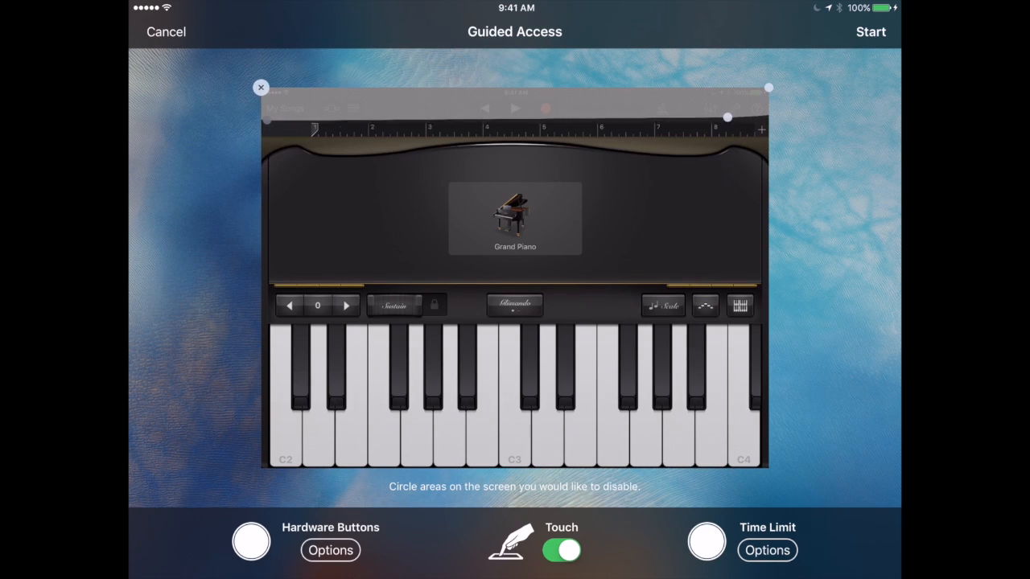
{"action": "left_click_drag", "start_coordinate": [727, 116], "coordinate": [727, 148]}
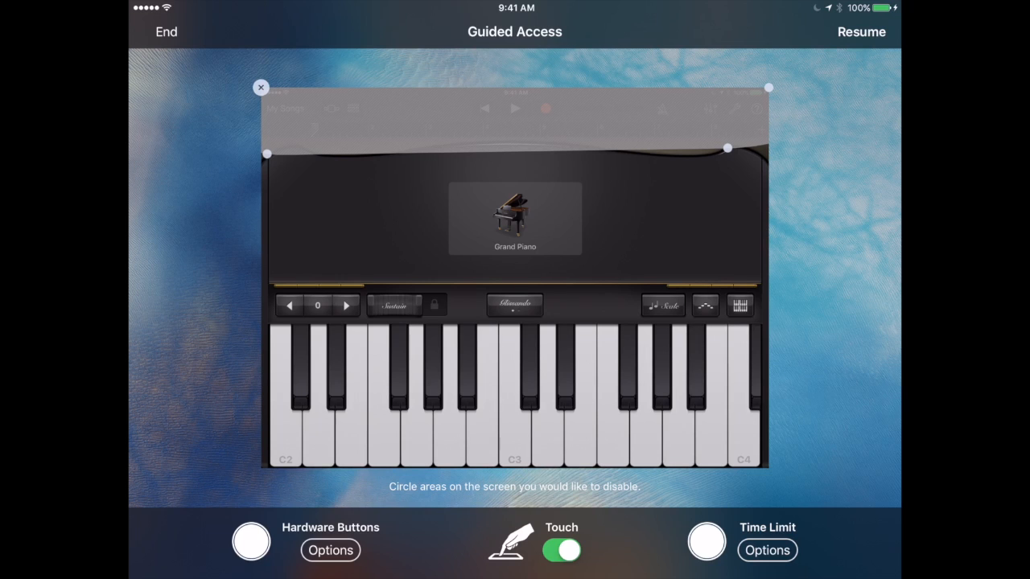
{"action": "left_click", "coordinate": [861, 32]}
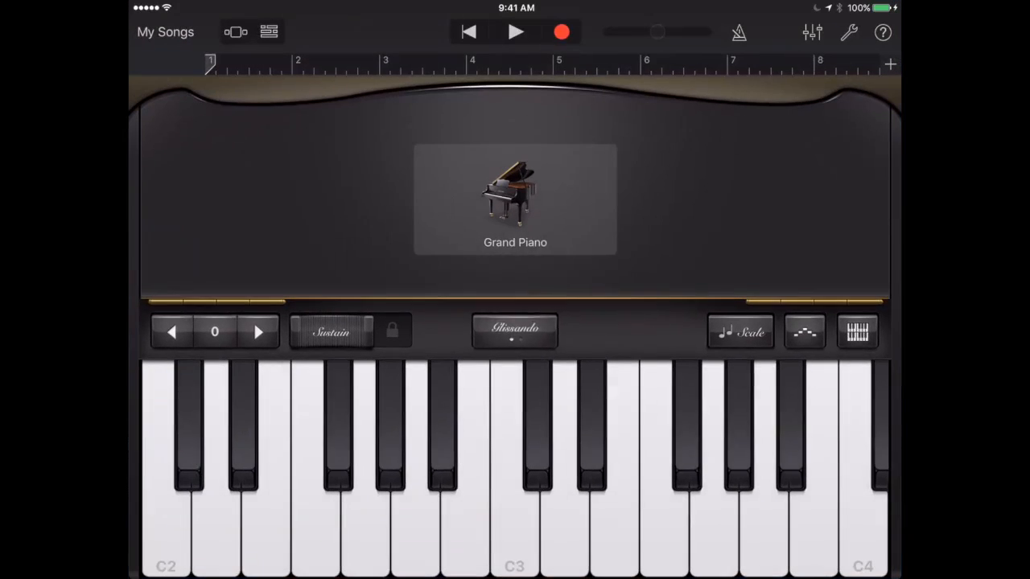